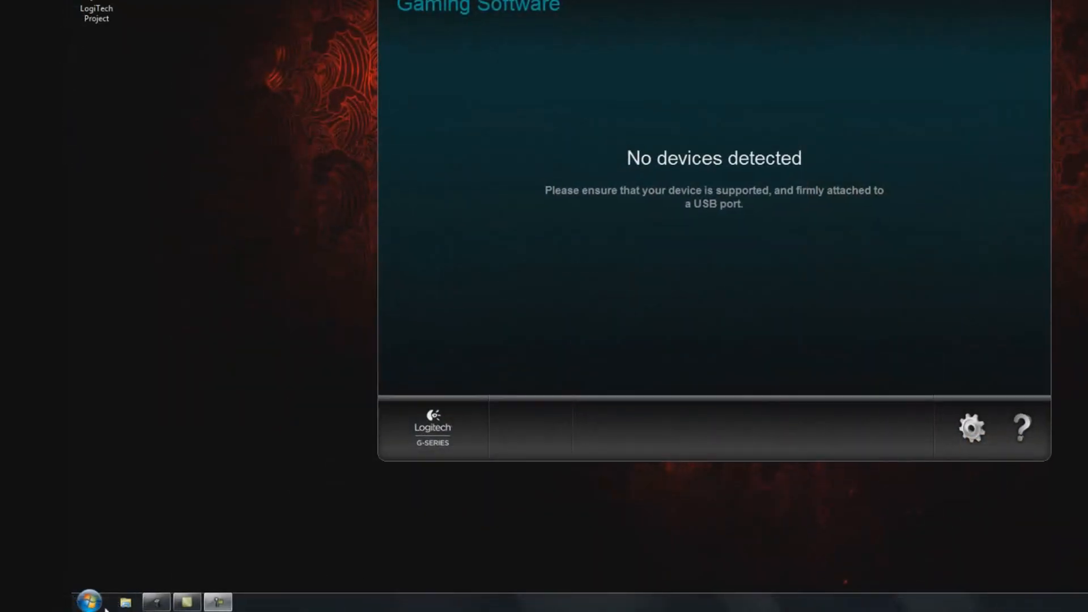
Browse All Programs in the Start Menu down to the expanded Logitech folder.
left_click(86, 603)
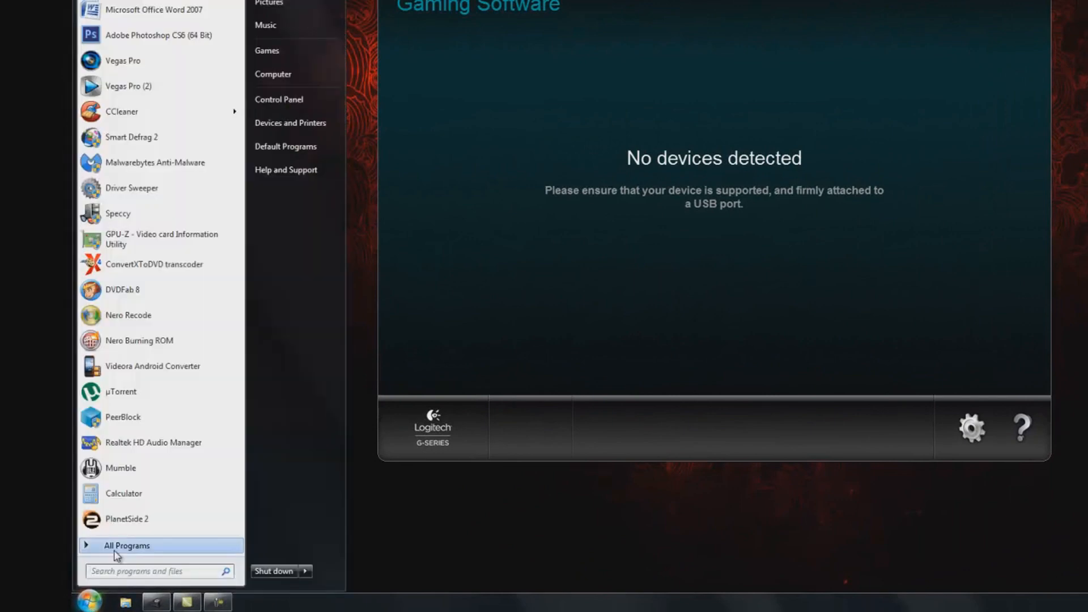
left_click(126, 545)
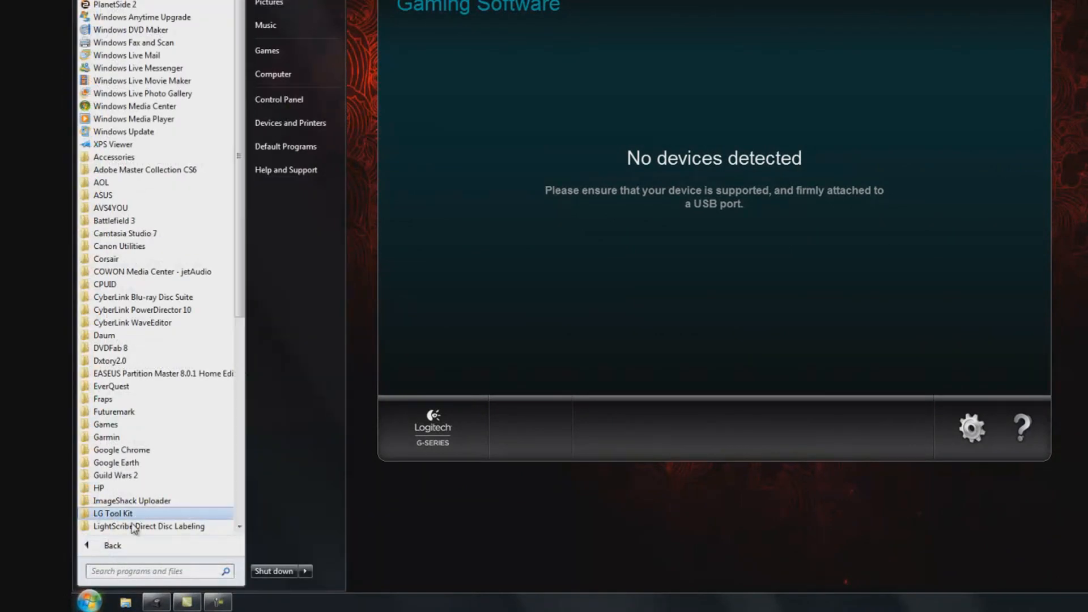
scroll("down", 3)
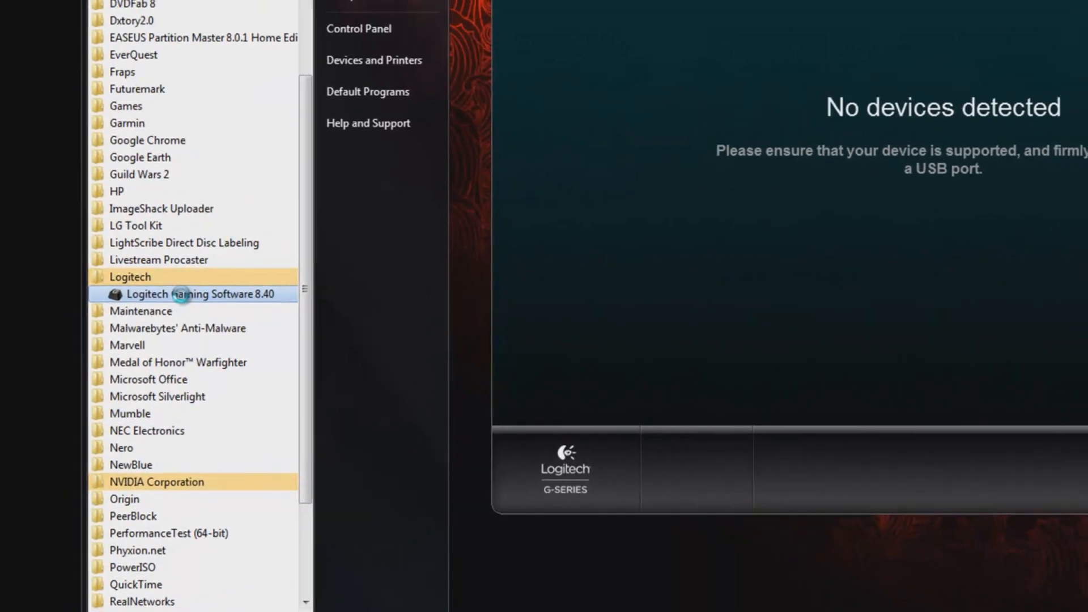
Open Properties for the Logitech Gaming Software 8.40 shortcut from its context menu.
right_click(187, 294)
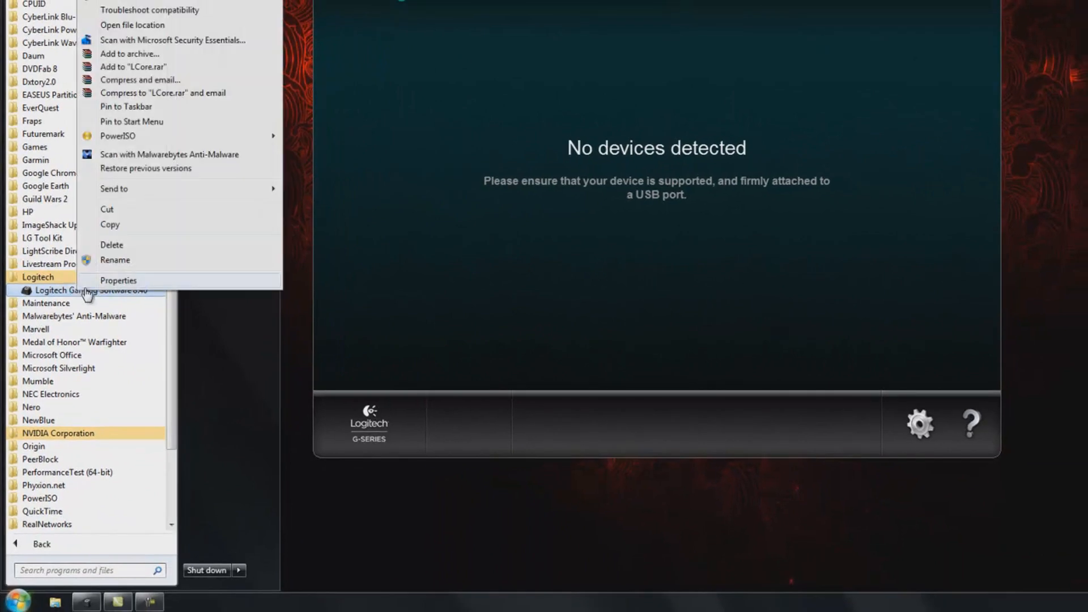
mouse_move(119, 285)
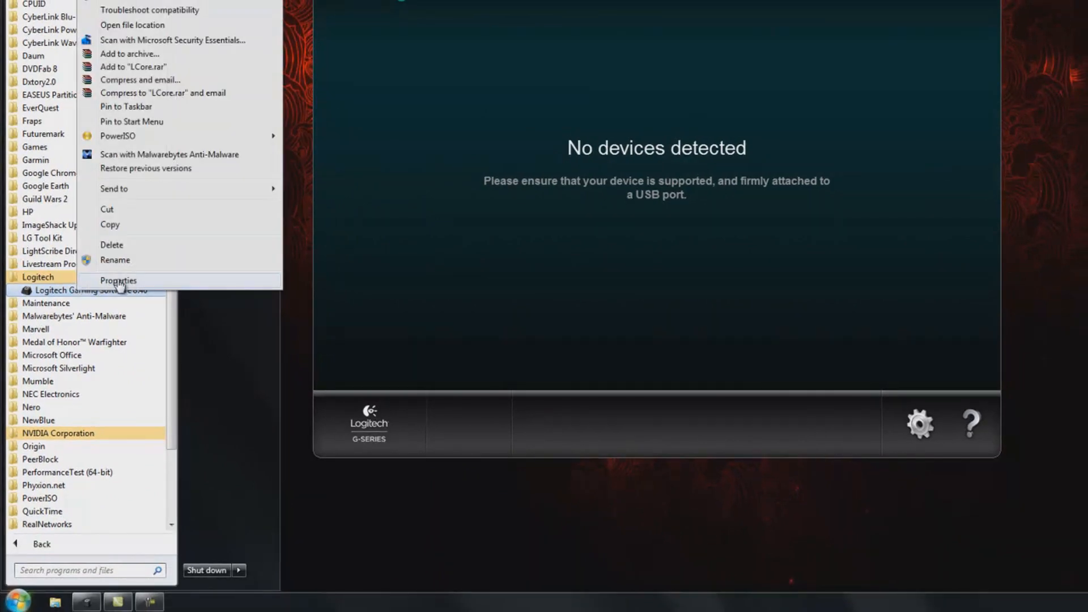
left_click(118, 280)
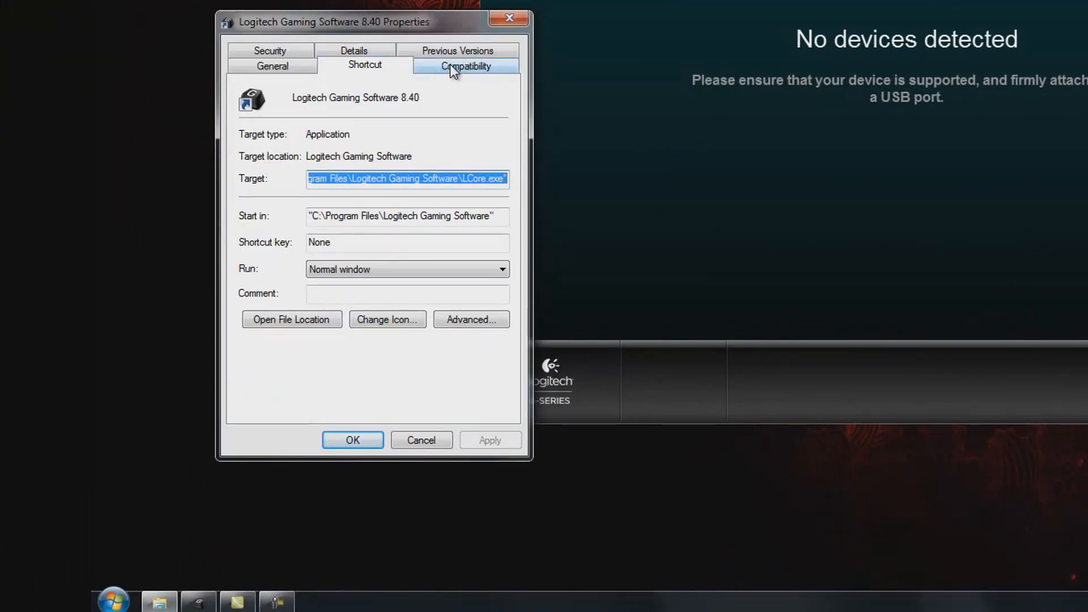
Enable 'Run this program as an administrator' under Compatibility and confirm with OK.
left_click(466, 66)
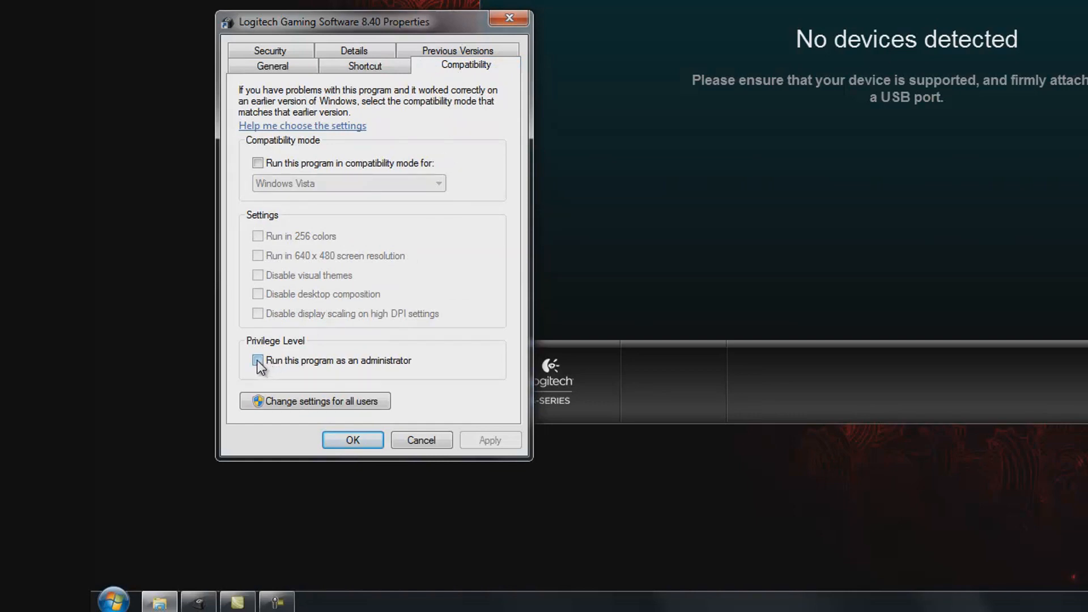
left_click(257, 361)
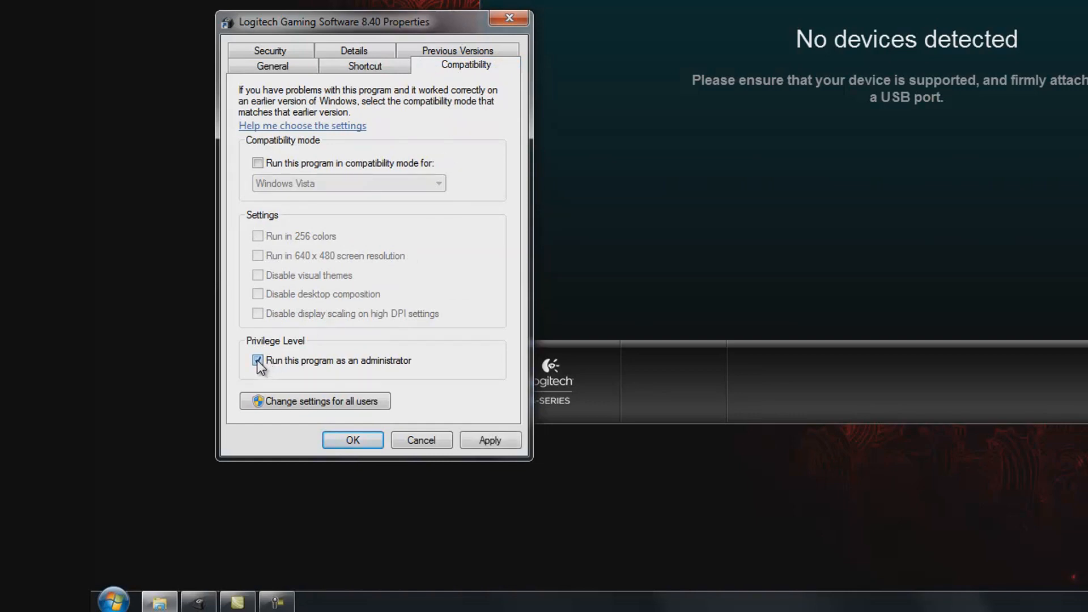
left_click(490, 439)
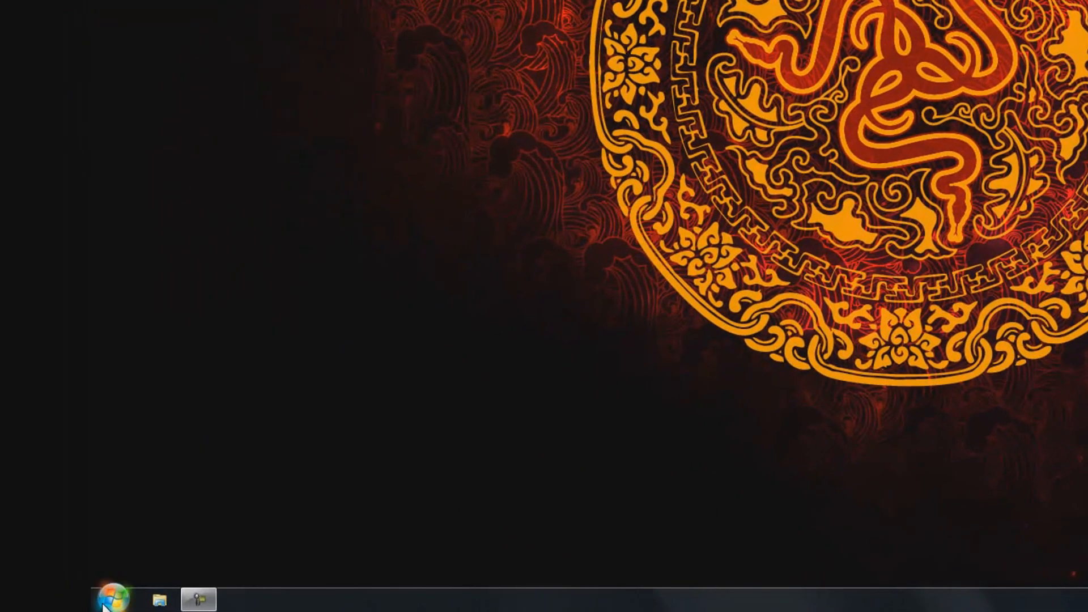
left_click(390, 561)
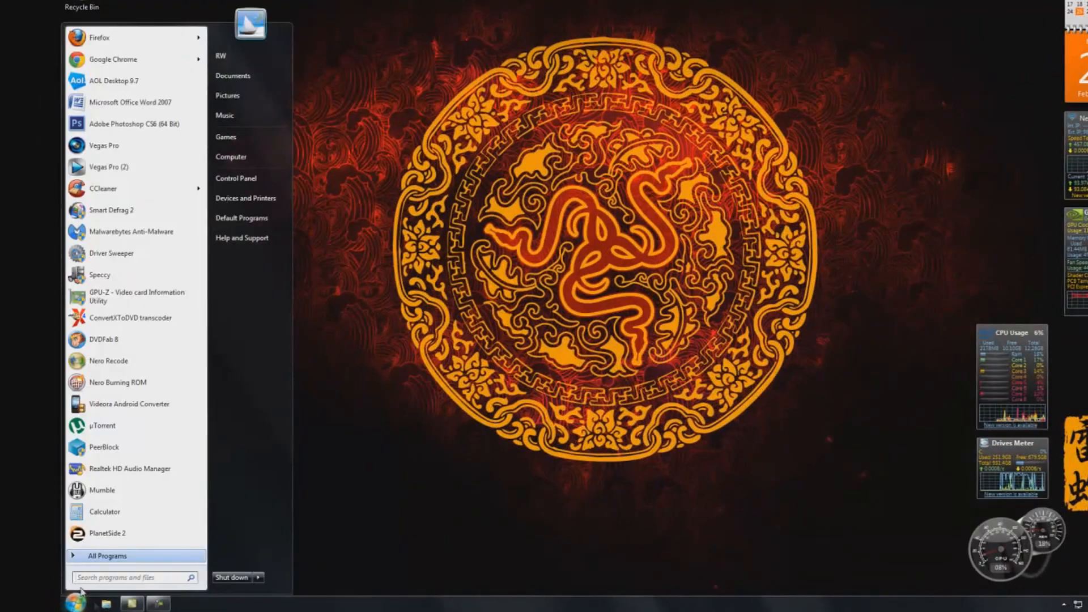
left_click(108, 556)
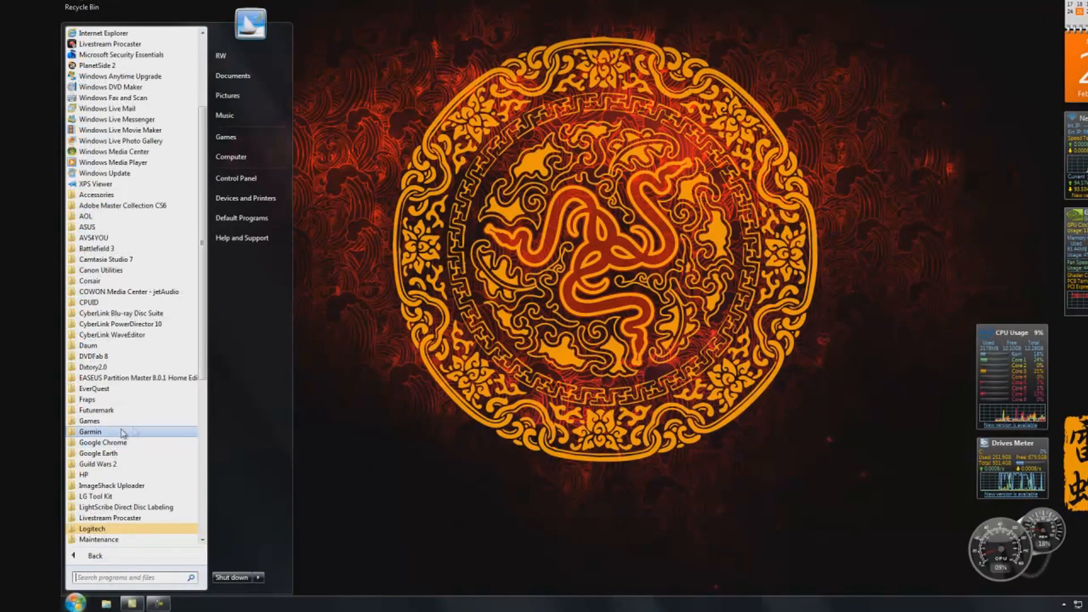
left_click(92, 528)
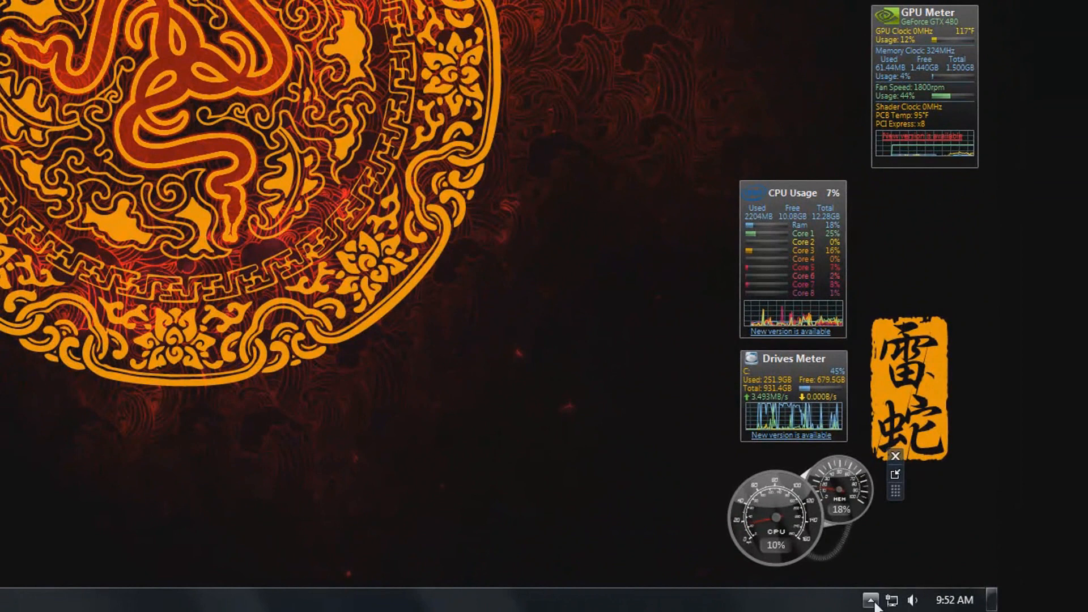
Reveal the hidden notification area icons to reach Logitech Gaming Software.
left_click(873, 599)
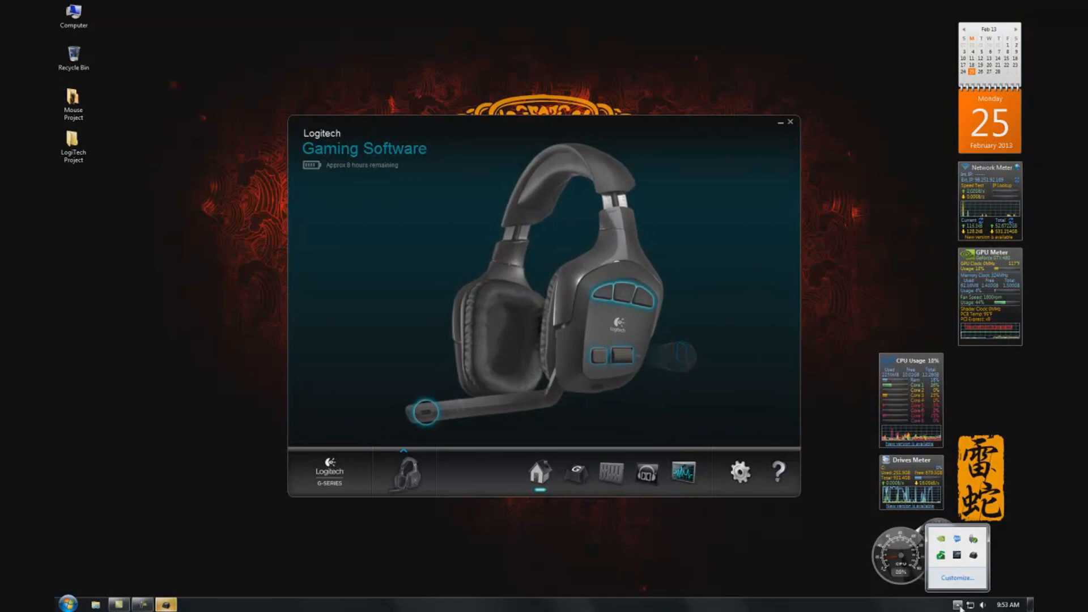
mouse_move(972, 550)
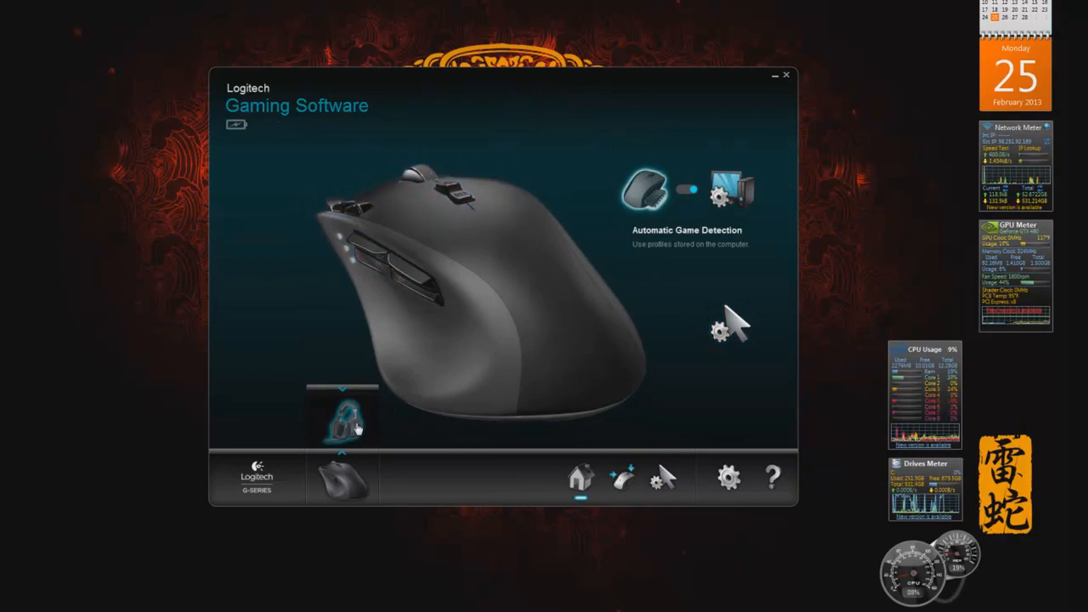
Return Logitech Gaming Software to the headset view using the bottom device selector.
left_click(342, 422)
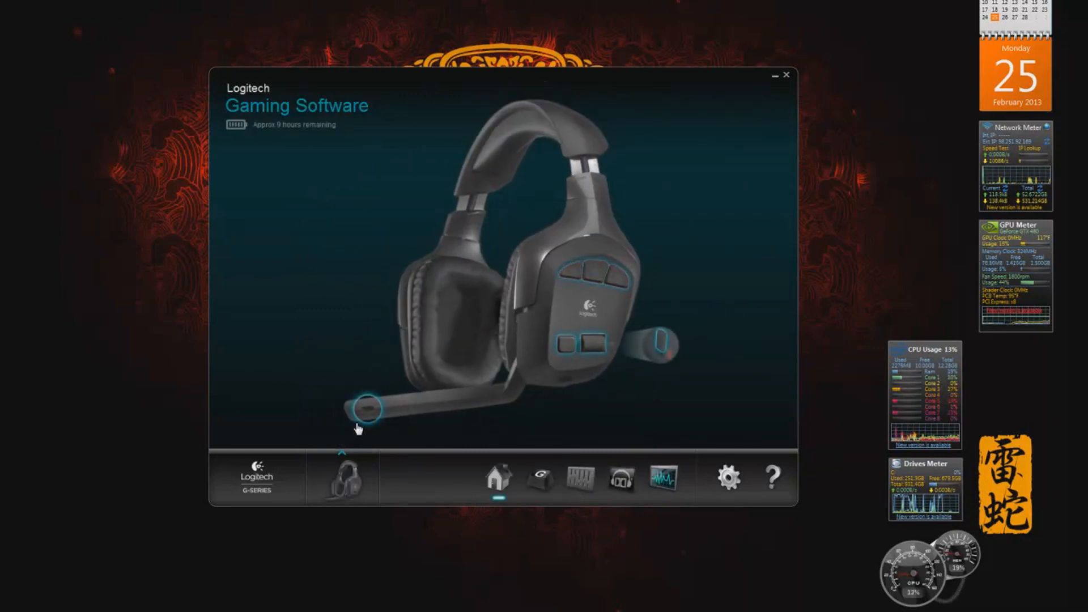